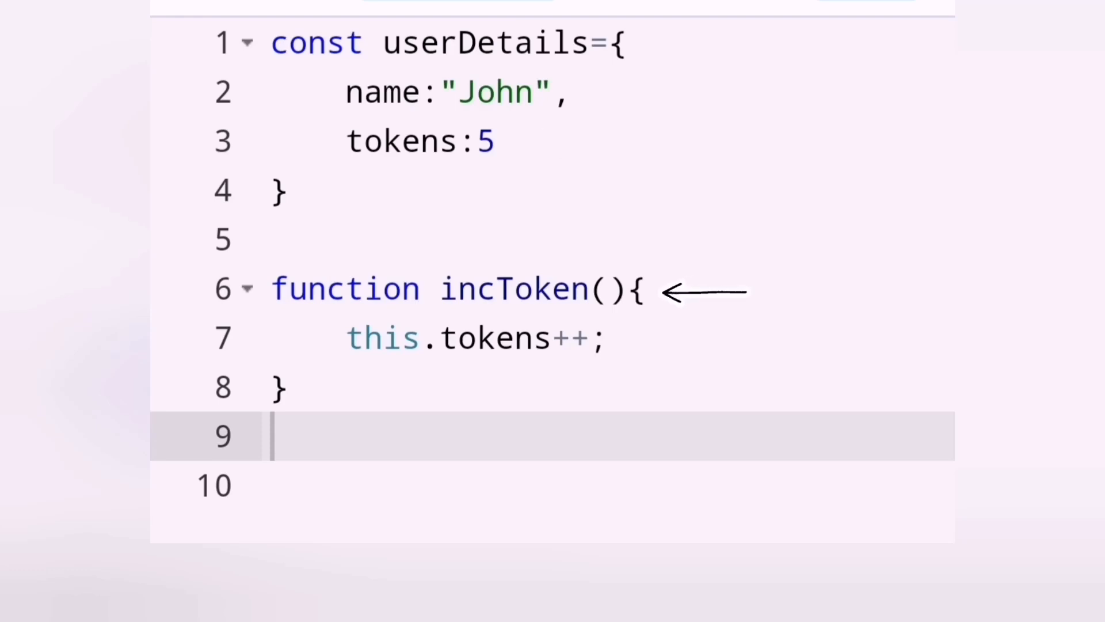
# Annotate the incAmount function with the comment '//increases token count'
pyautogui.write('//increases token count')
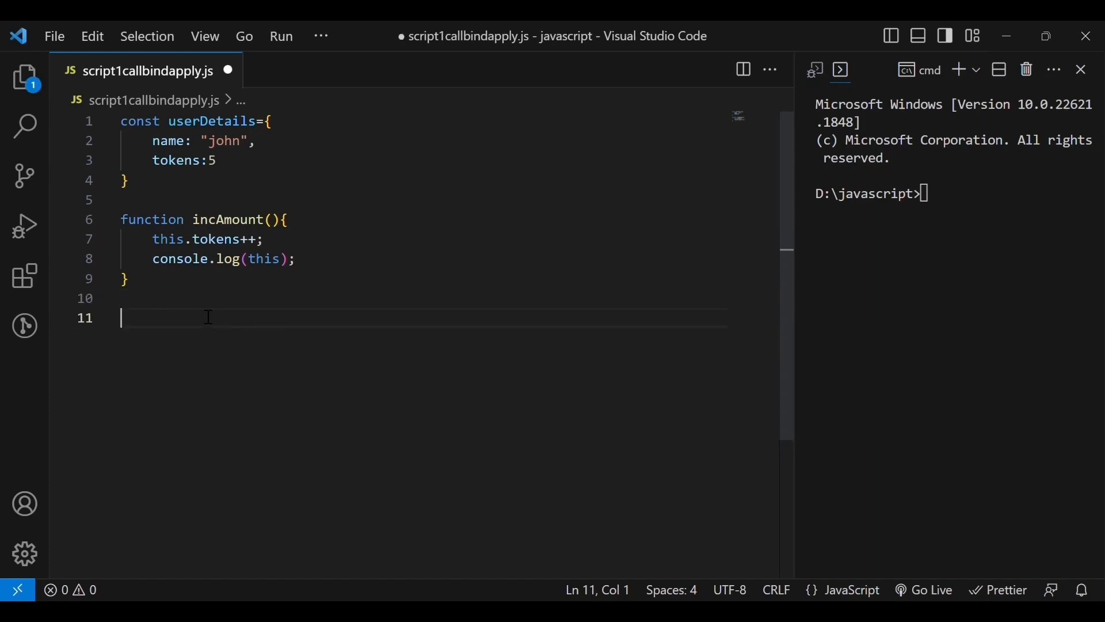
# Write incAmount(); // calling directly without call method on line 11 and save
pyautogui.write('incAmount()')
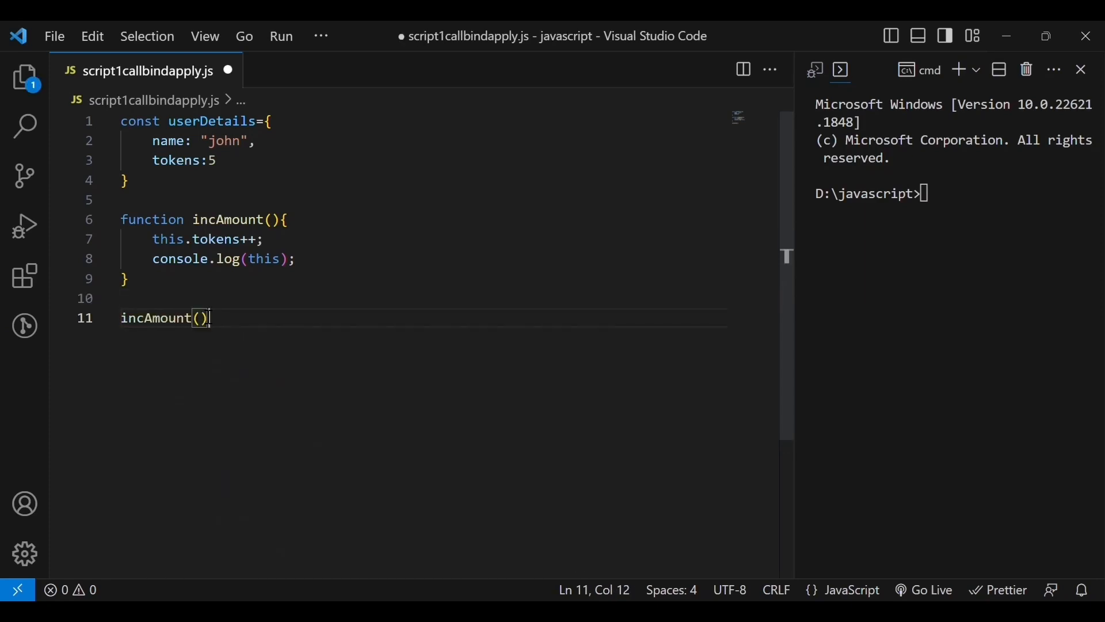
pyautogui.write(';//')
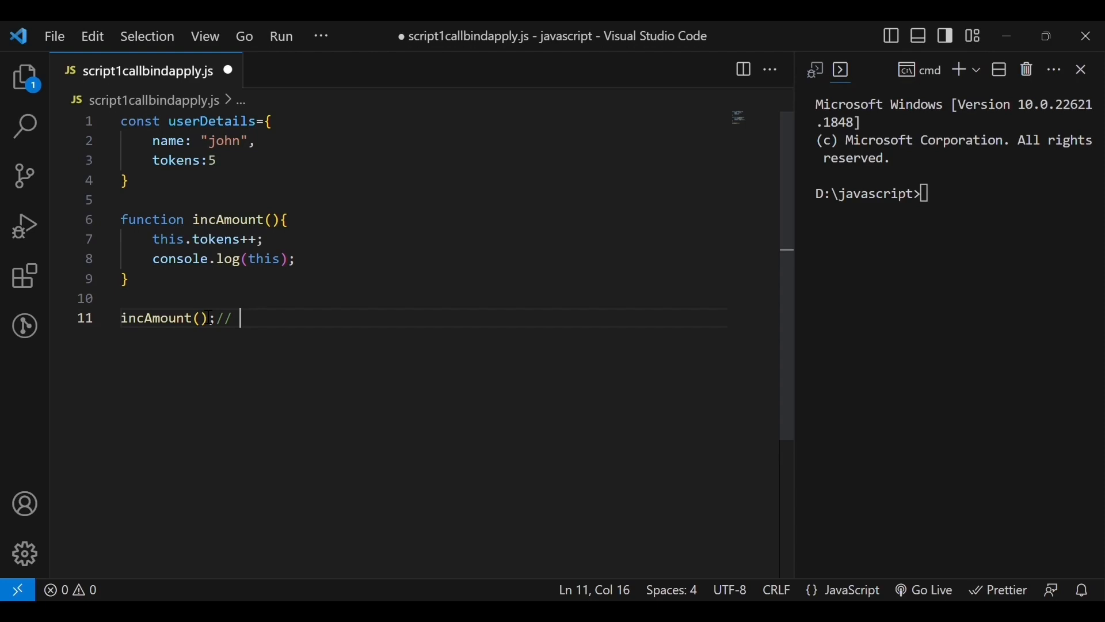
pyautogui.write('calling di')
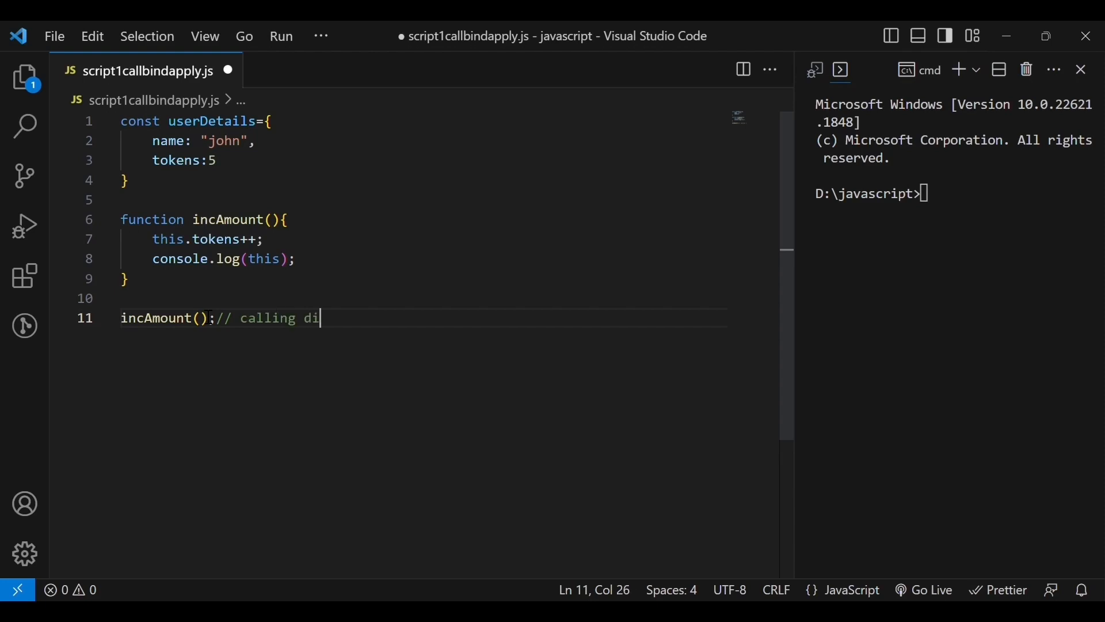
pyautogui.write('rectly')
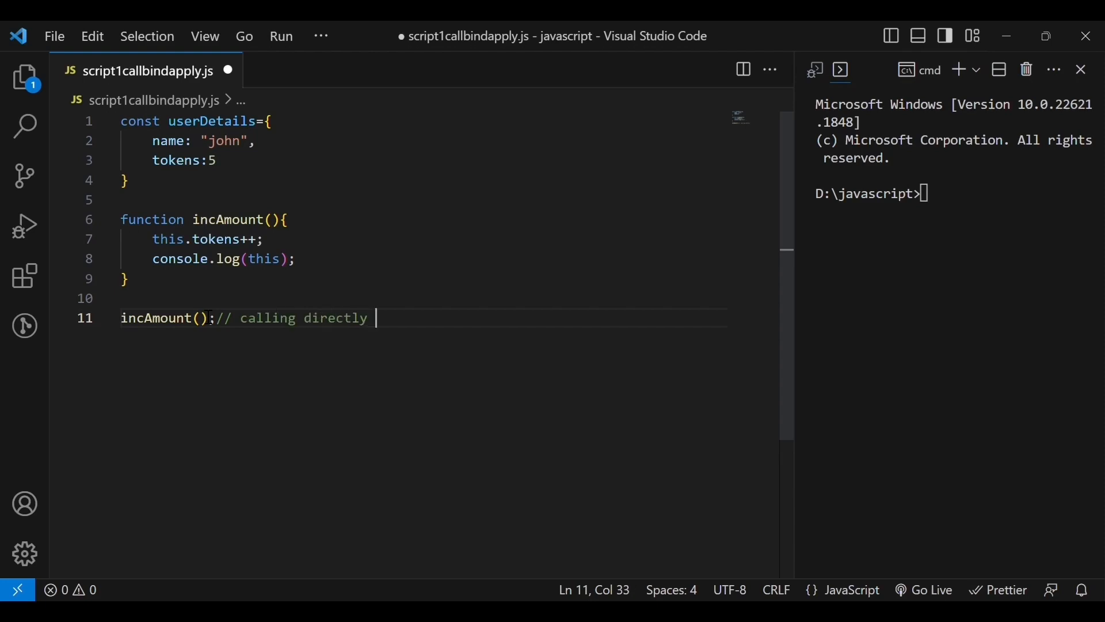
pyautogui.write('without vca')
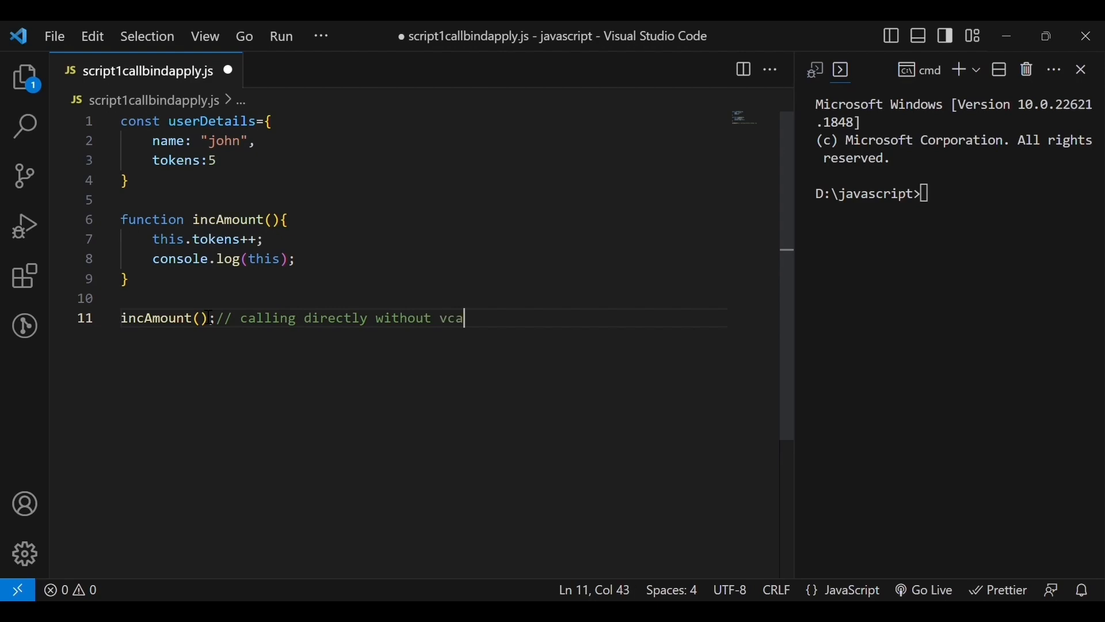
pyautogui.press('Backspace')
pyautogui.write('ll method')
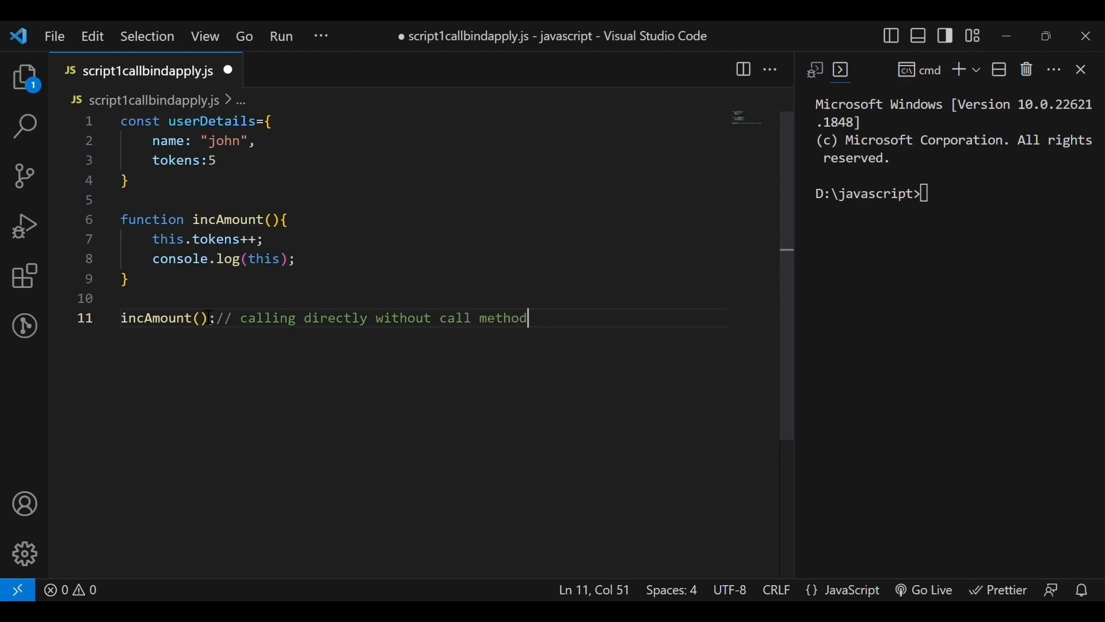
pyautogui.press('ctrl+s')
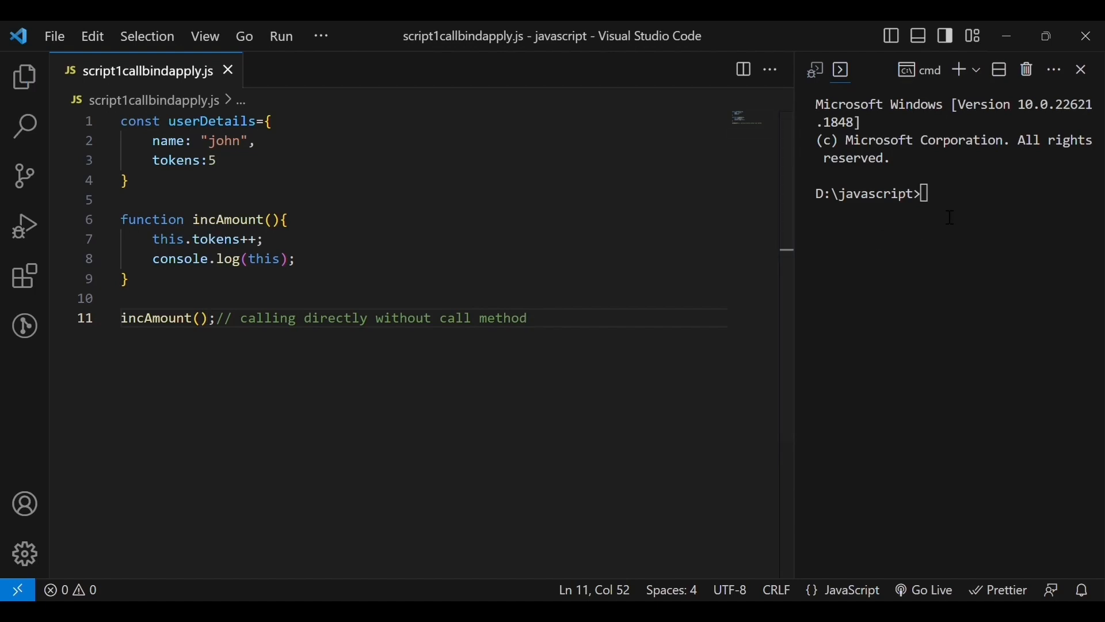
# Run script1callbindapply.js with node in the terminal
pyautogui.write('node script1callbindapply.js')
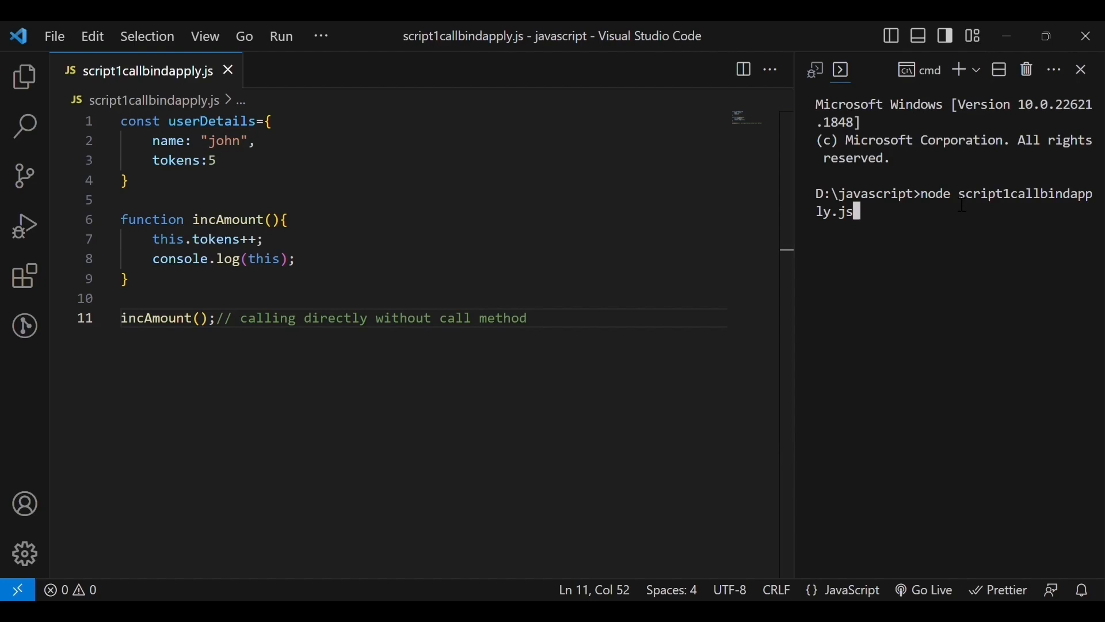
pyautogui.press('Enter')
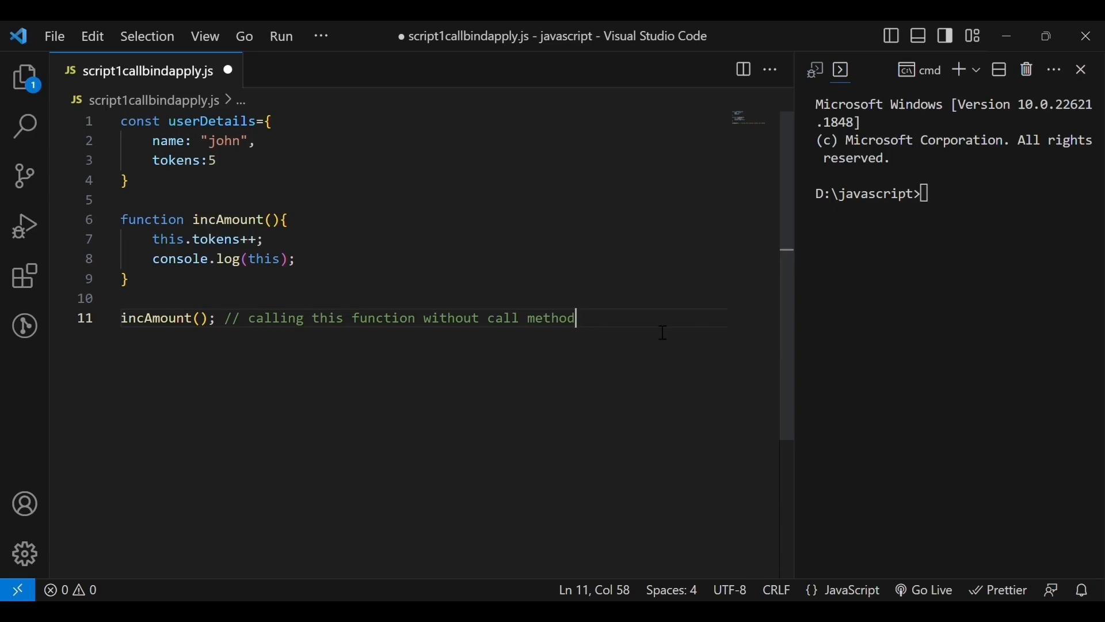
# Comment out the direct call and add incAmount.call(userDetails); on a new line
pyautogui.write('//')
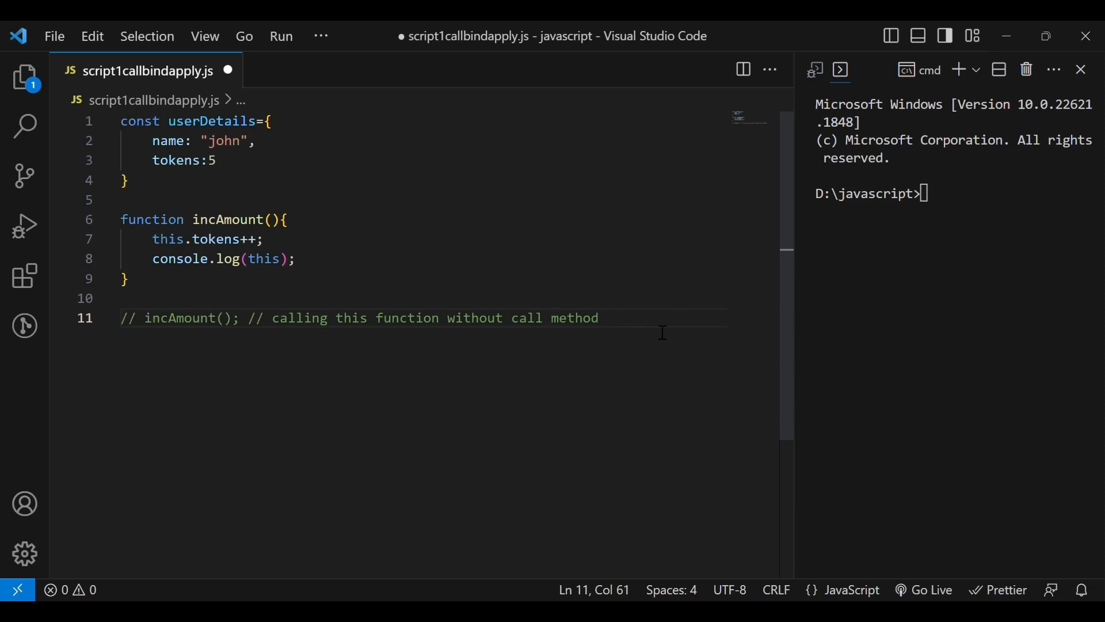
pyautogui.press('Enter')
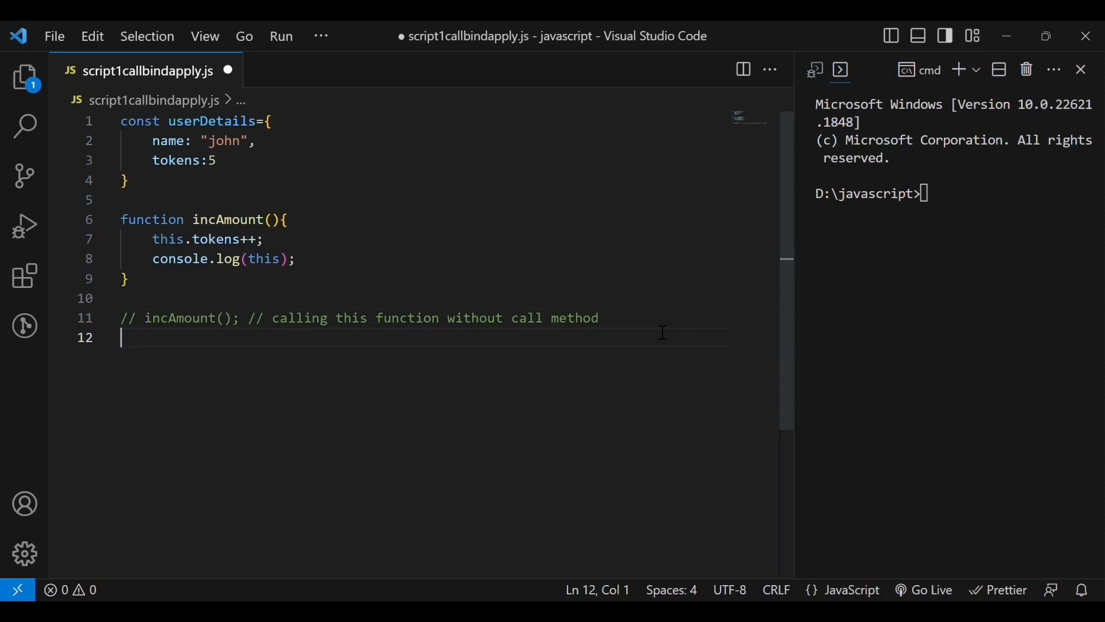
pyautogui.write('incAmount.')
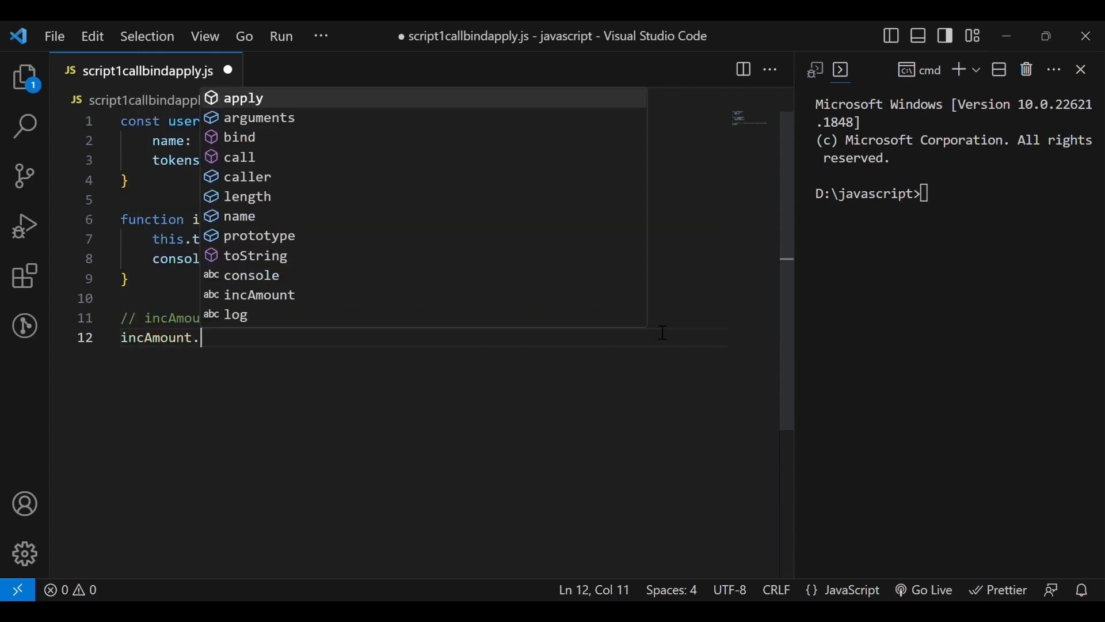
pyautogui.write('call()')
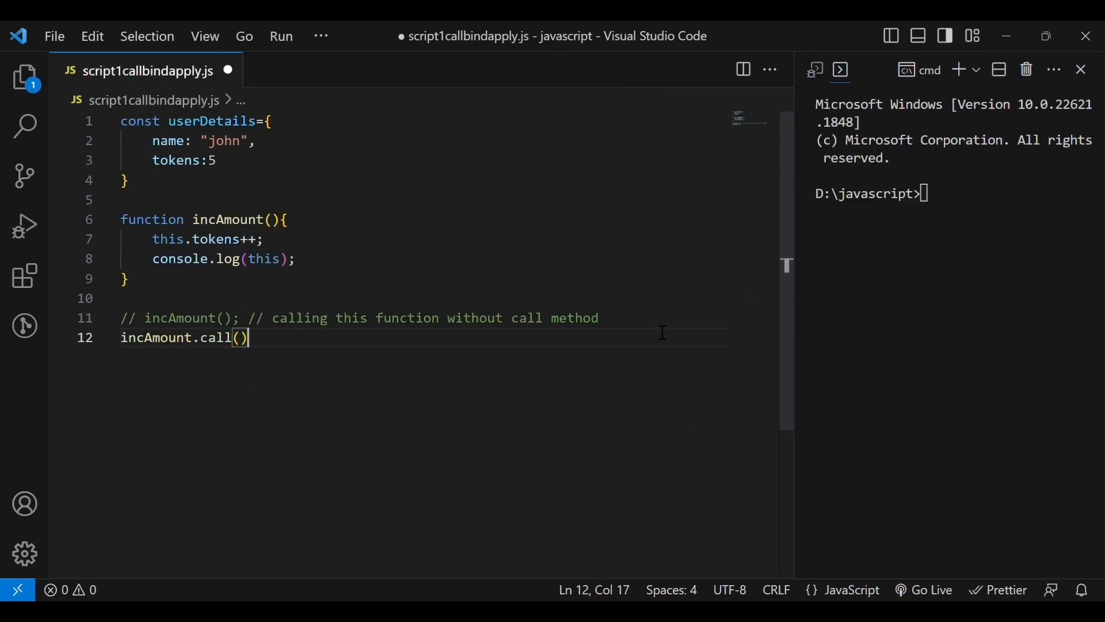
pyautogui.write('u')
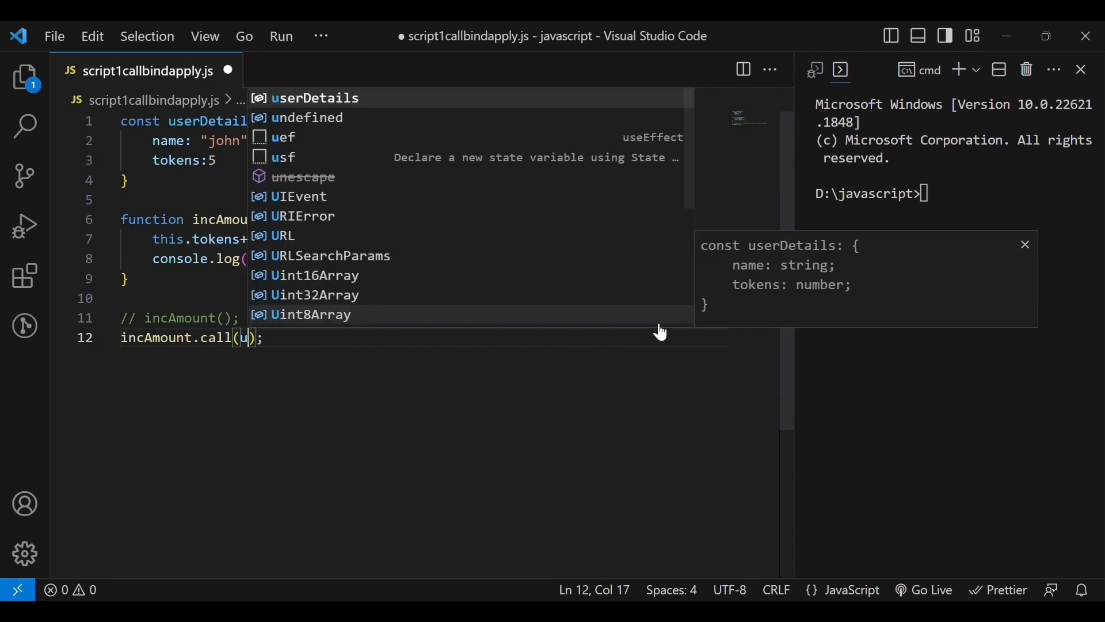
pyautogui.write('serDetails')
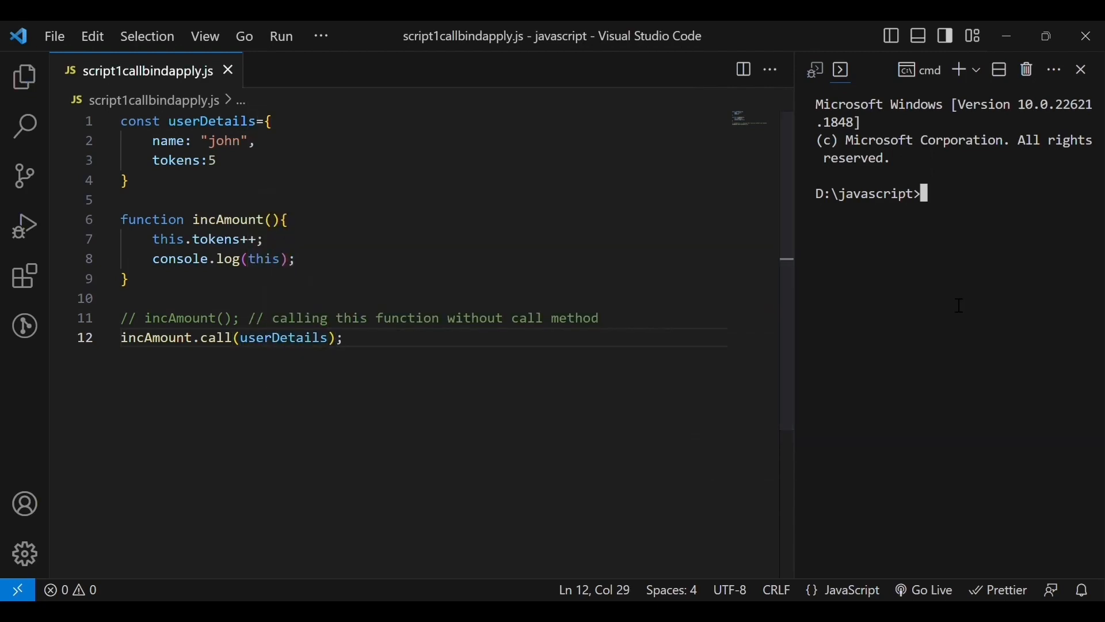
# Begin the node command in the terminal to rerun the script
pyautogui.write('node sc')
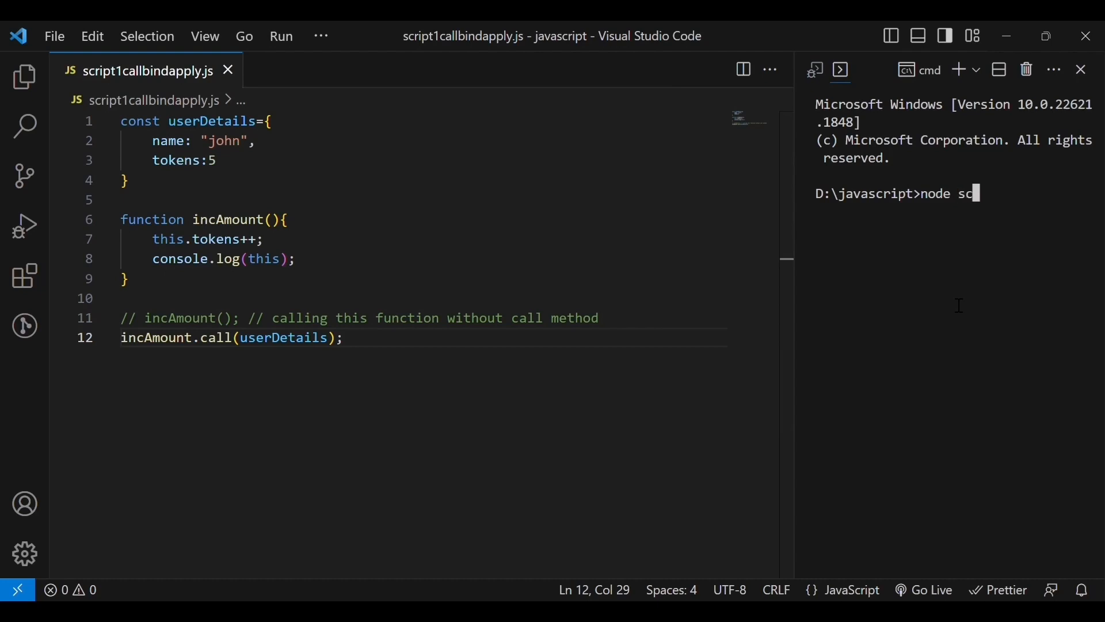